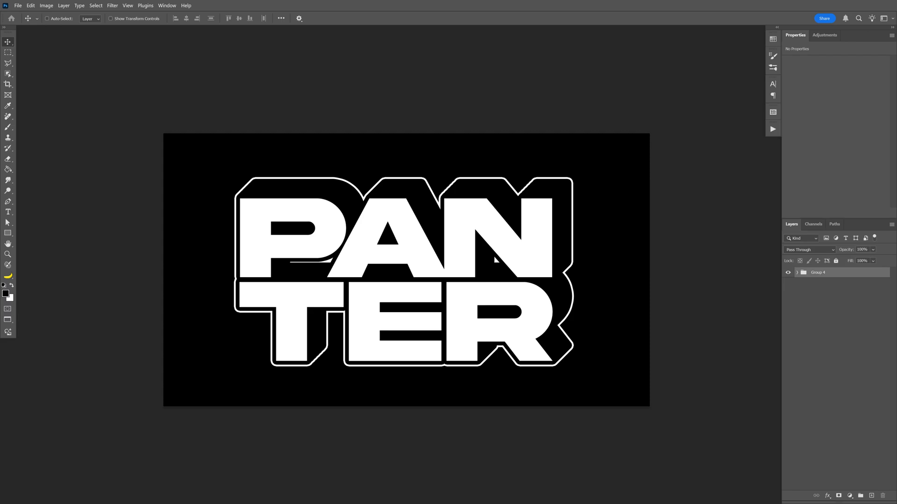
Add a Solid Color fill layer set to black (#000000) above the background.
left_click(46, 5)
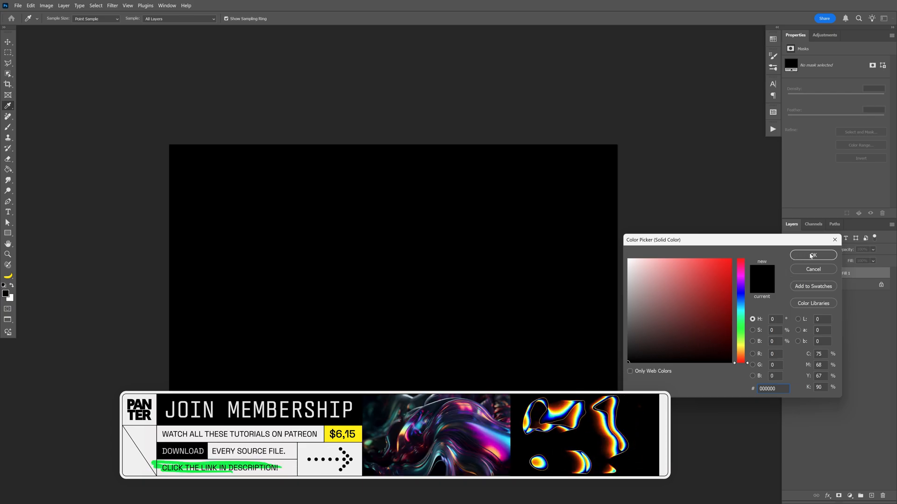
left_click(812, 255)
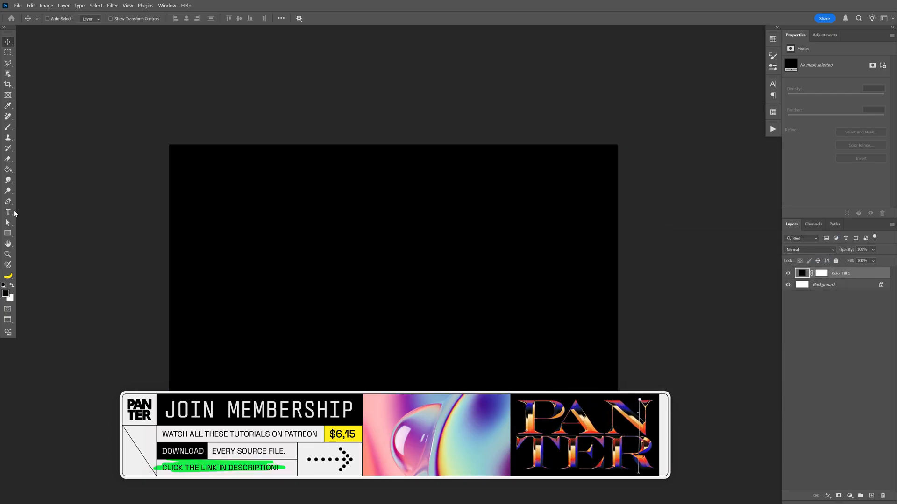
Type PAN TER in white Akira Expanded Super Bold, then scale it up and centre it.
left_click(8, 212)
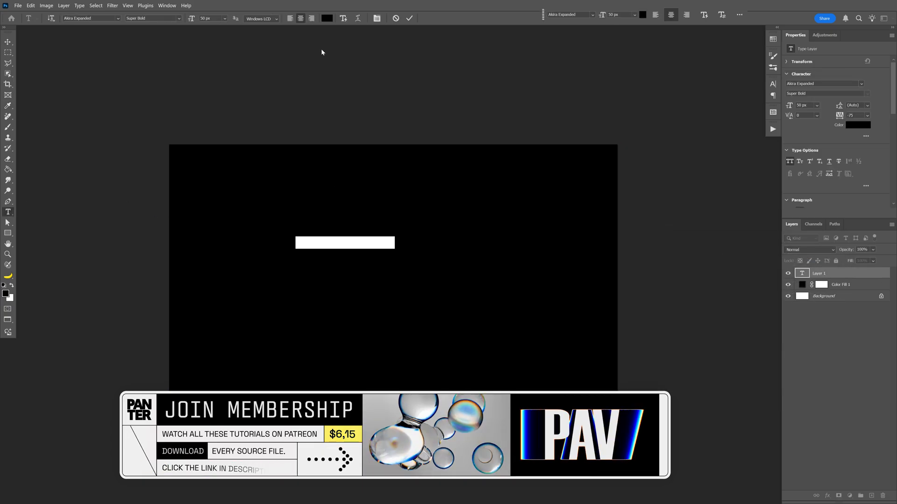
left_click(856, 124)
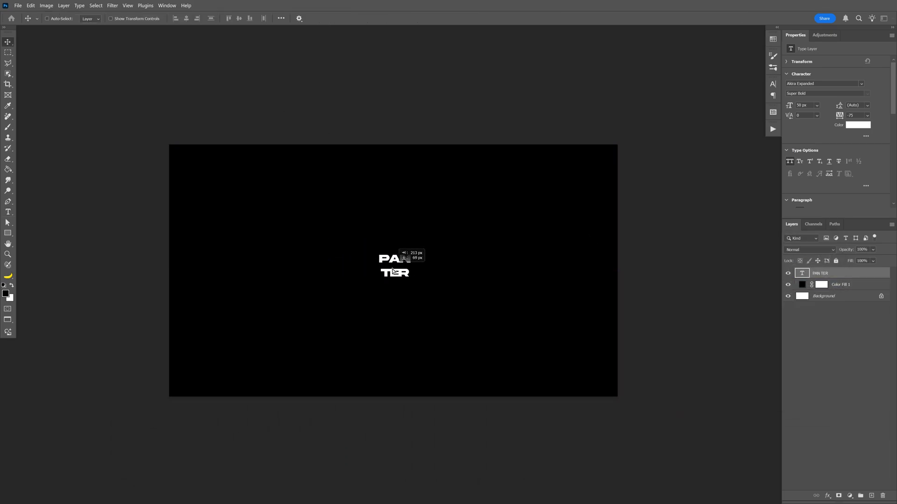
key("ctrl+t")
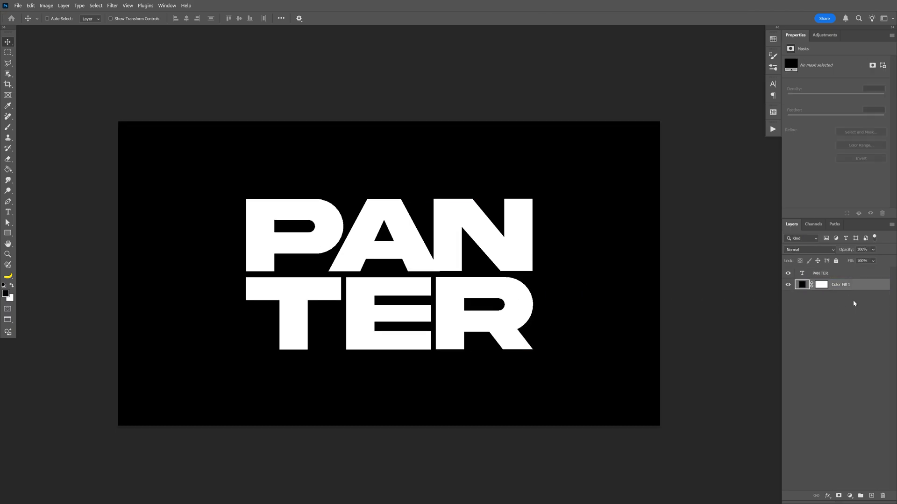
Duplicate the PANTER text layer and rename the copy TXT_Extrude.
left_click(820, 274)
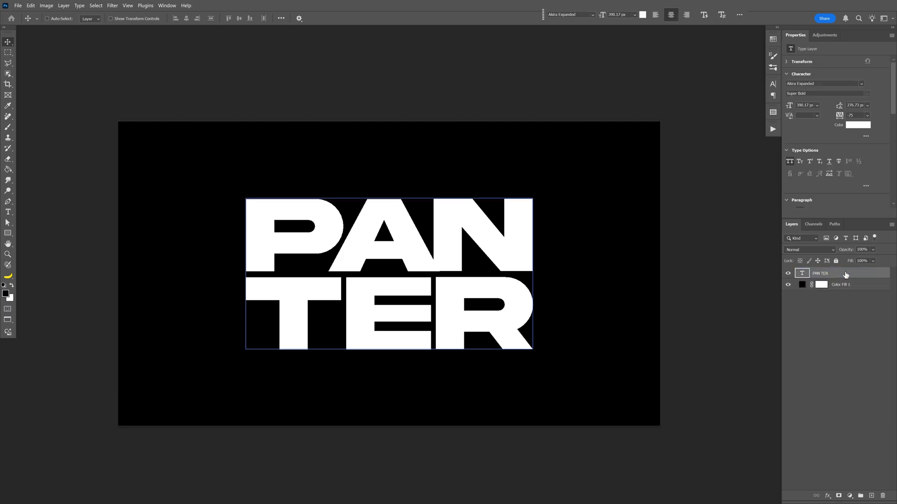
key("ctrl+j")
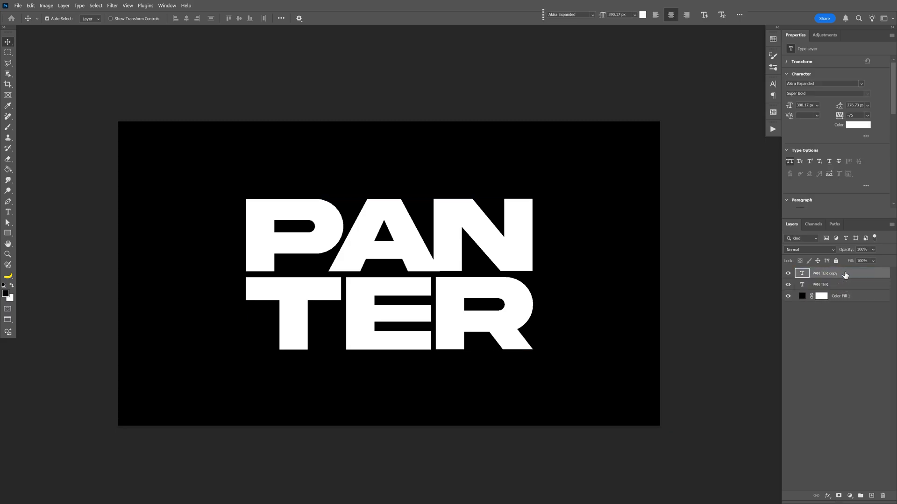
double_click(824, 273)
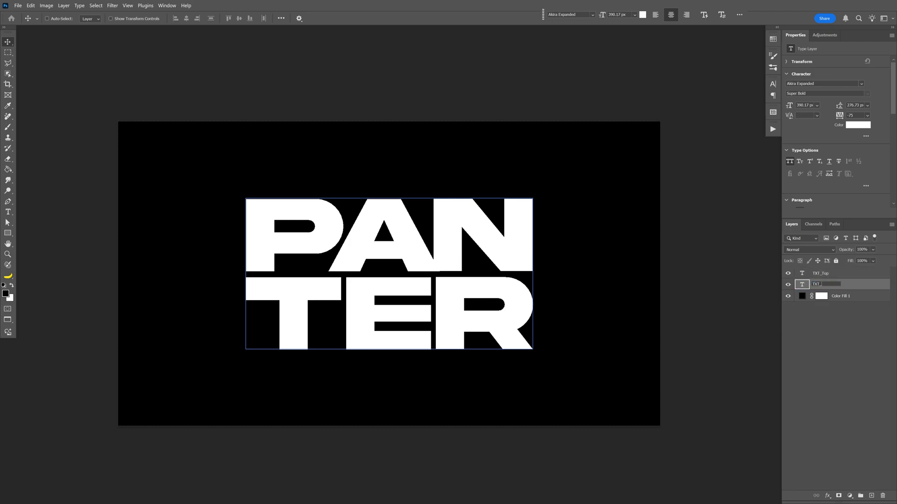
type("TXT_Extrude")
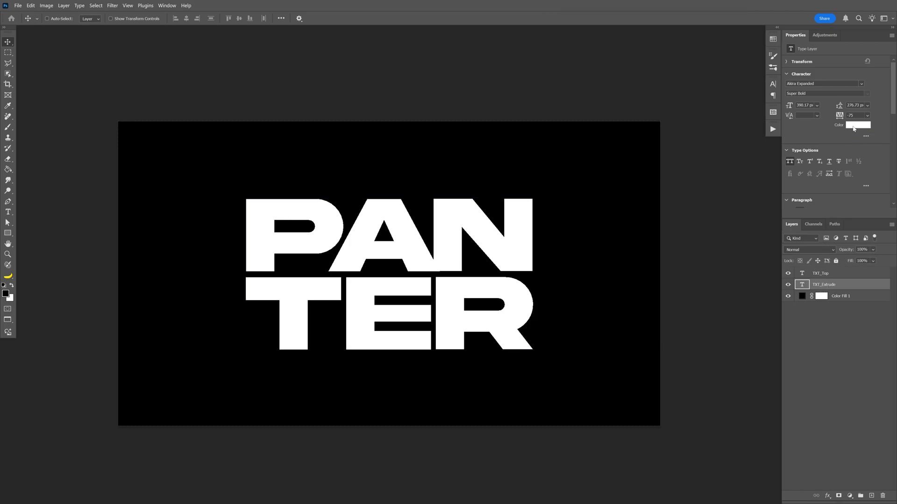
Recolour the TXT_Extrude text blue.
left_click(856, 124)
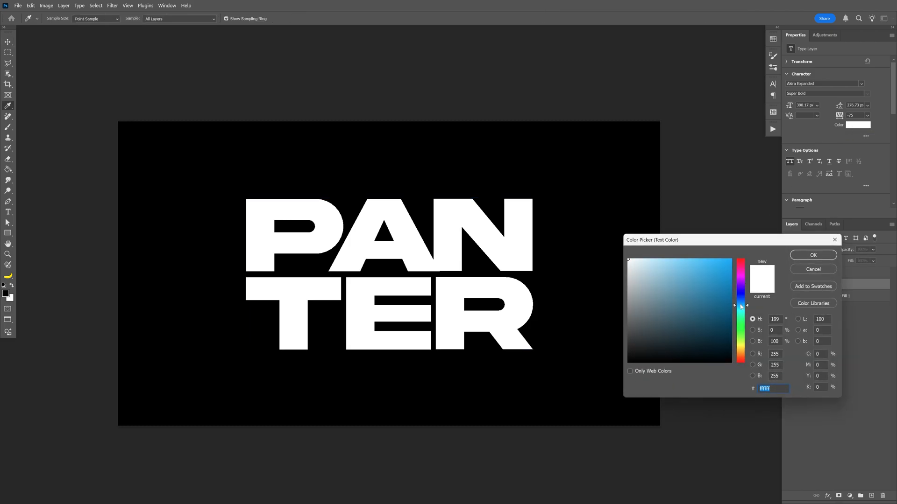
left_click(812, 254)
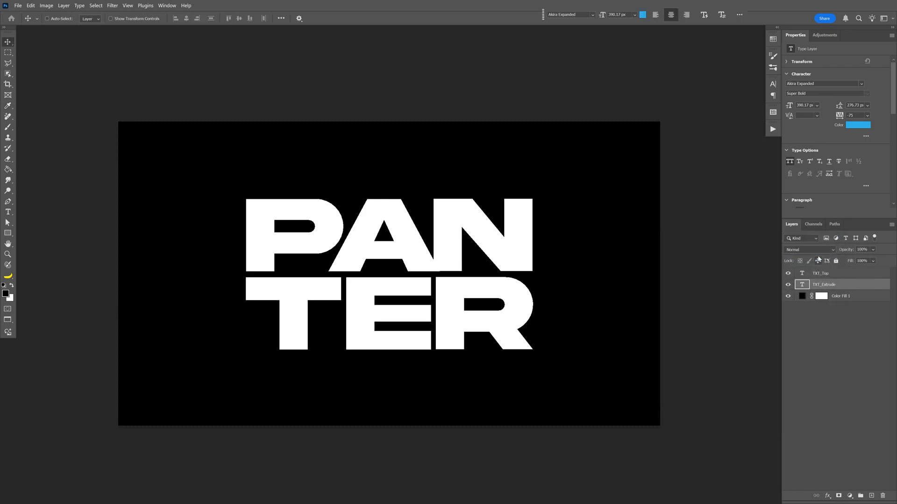
Duplicate-transform TXT_Extrude with a slight nudge, repeated to stack dozens of offset blue copies.
left_click(823, 284)
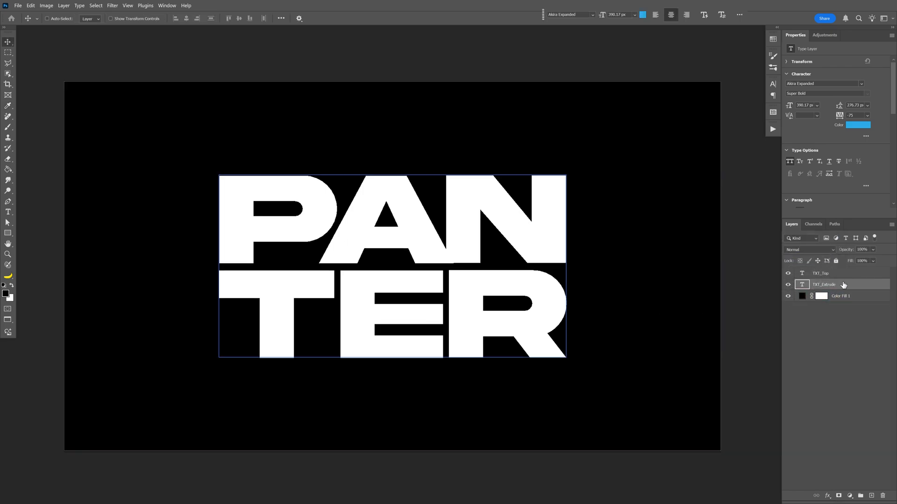
key("ctrl+t")
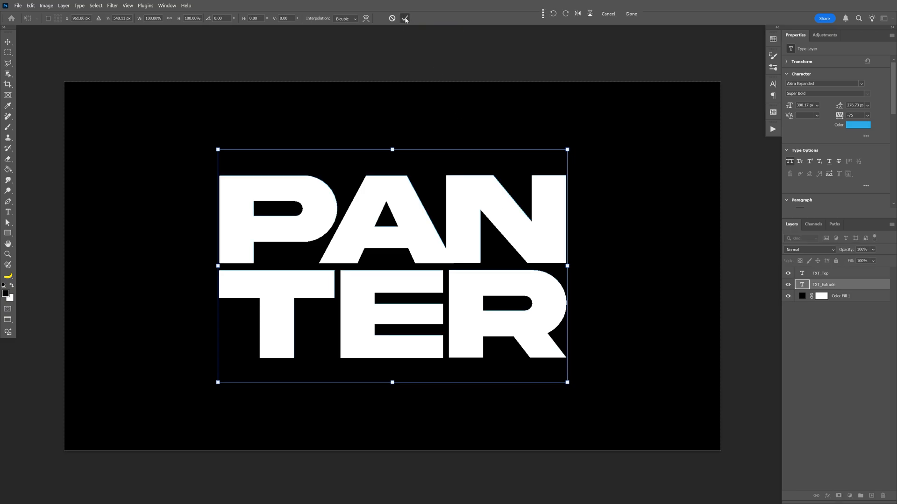
left_click(404, 14)
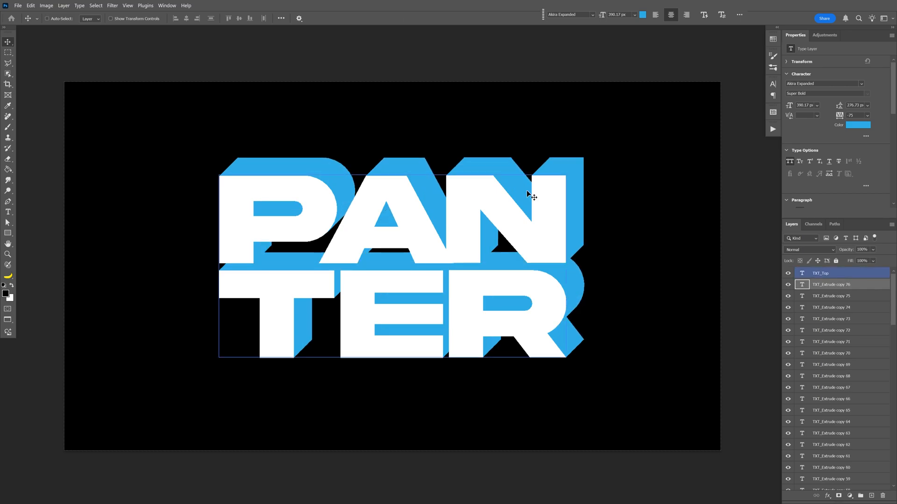
Select all the extrude copies, group them and rename the group Extrusion.
left_click(831, 284)
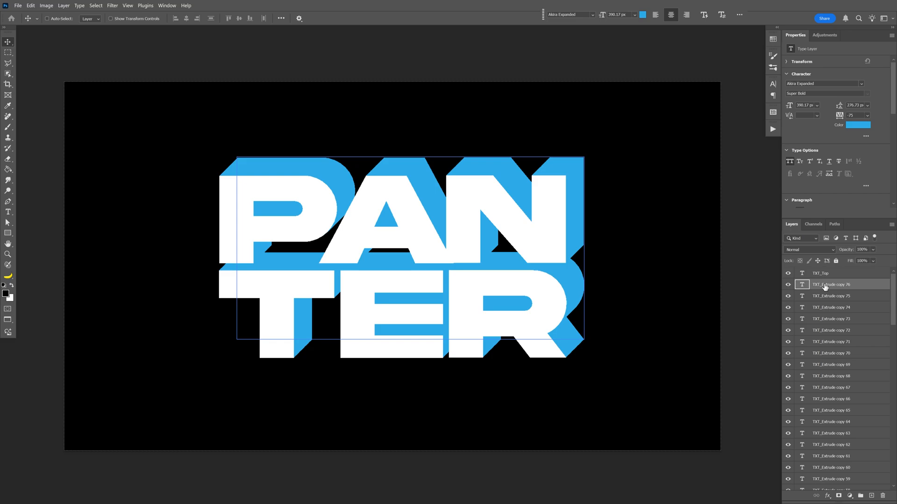
left_click(830, 296)
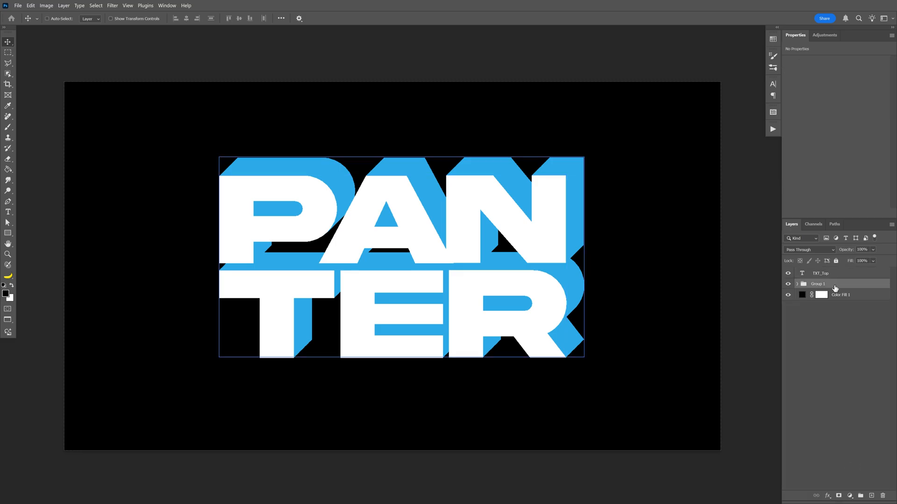
mouse_move(819, 284)
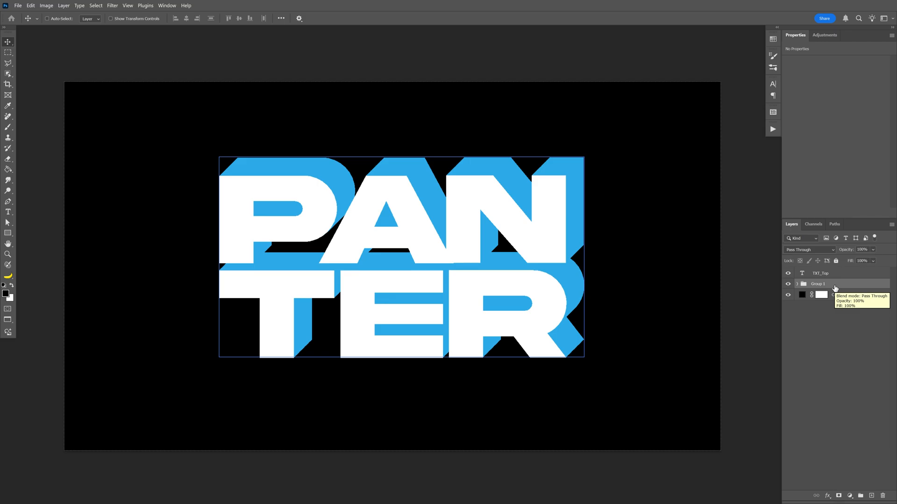
double_click(818, 284)
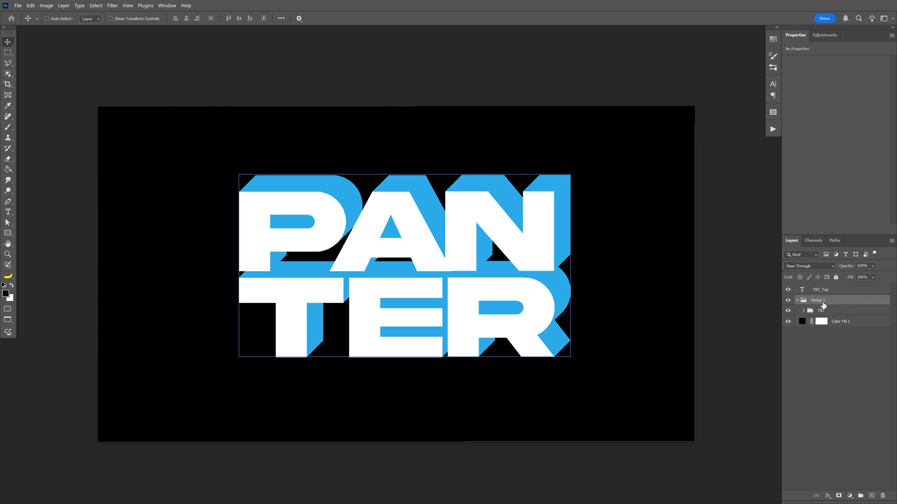
double_click(818, 300)
type("Extrusion")
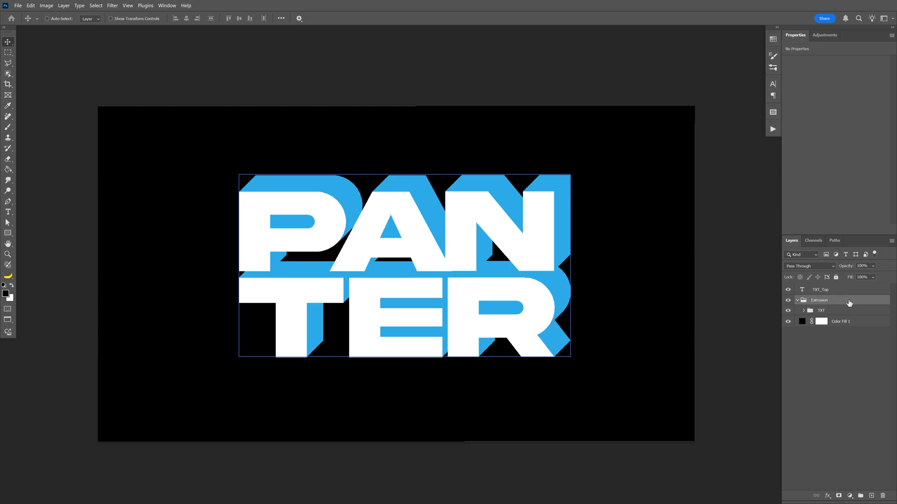
Apply a thick white outside Stroke layer style to the Extrusion group.
double_click(819, 299)
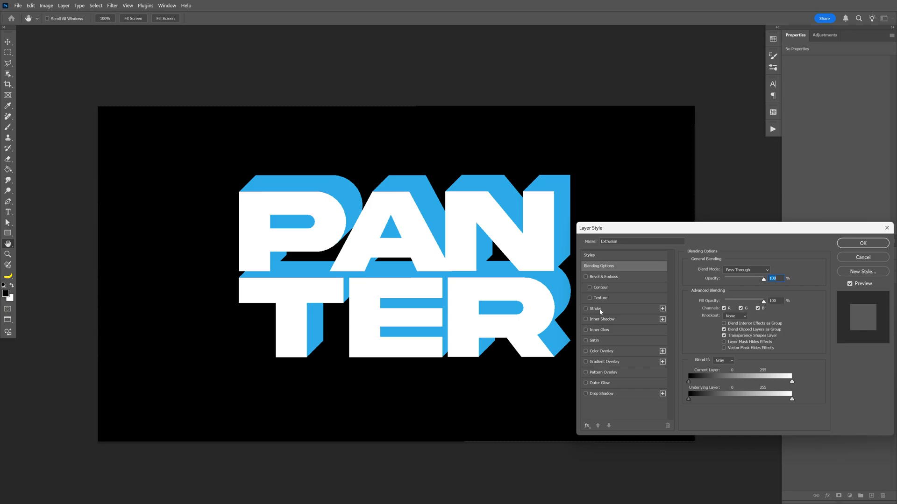
left_click(594, 308)
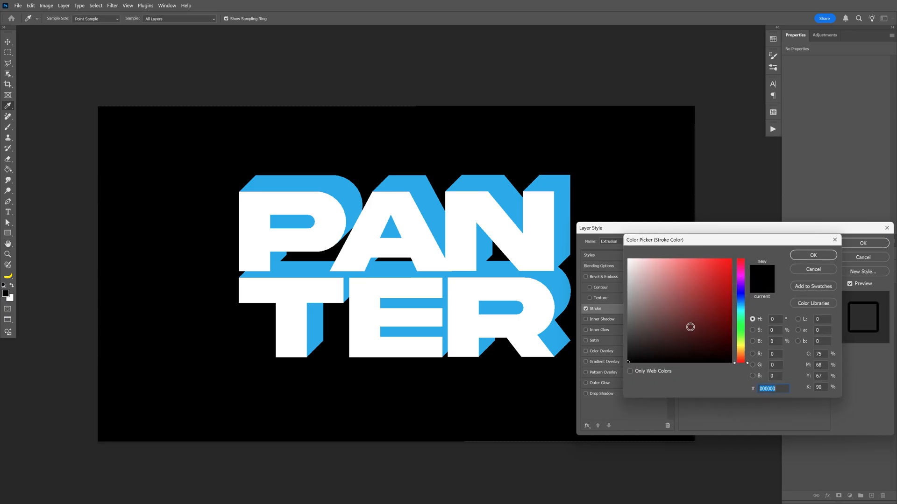
left_click(628, 259)
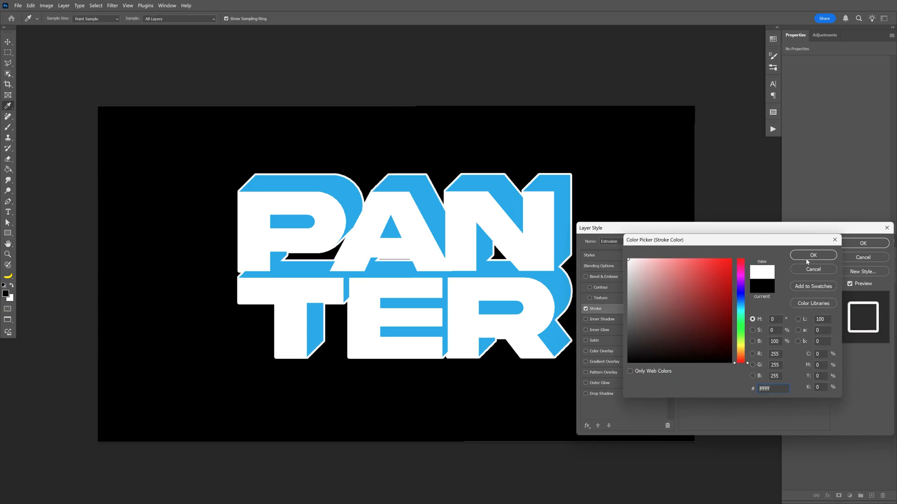
left_click(811, 255)
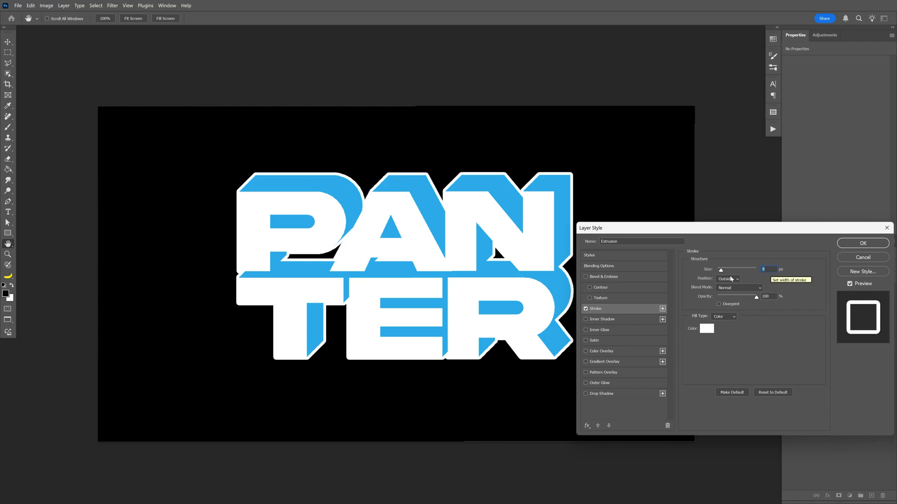
left_click(728, 278)
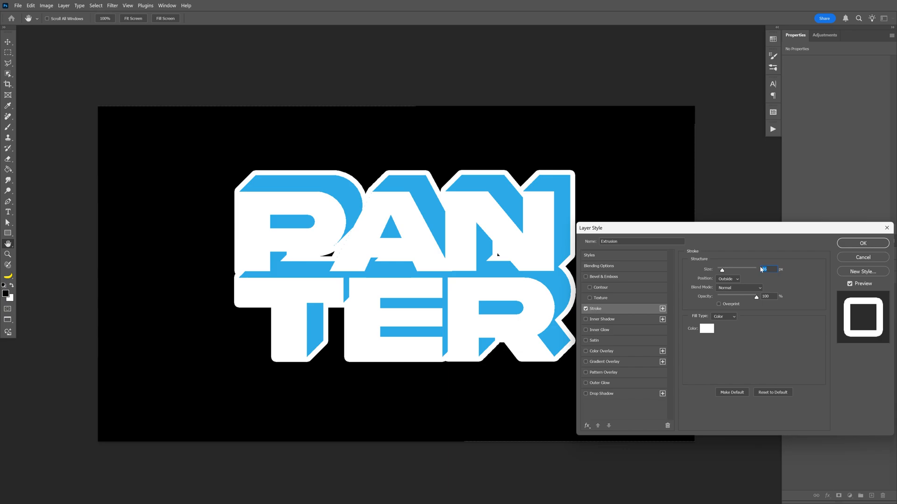
left_click(863, 243)
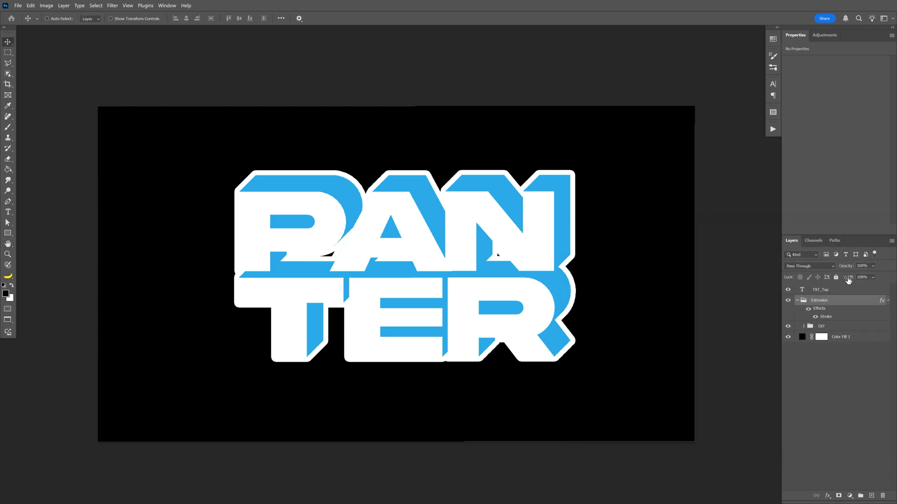
Give the TXT group a black Color Overlay in its layer style.
left_click(821, 326)
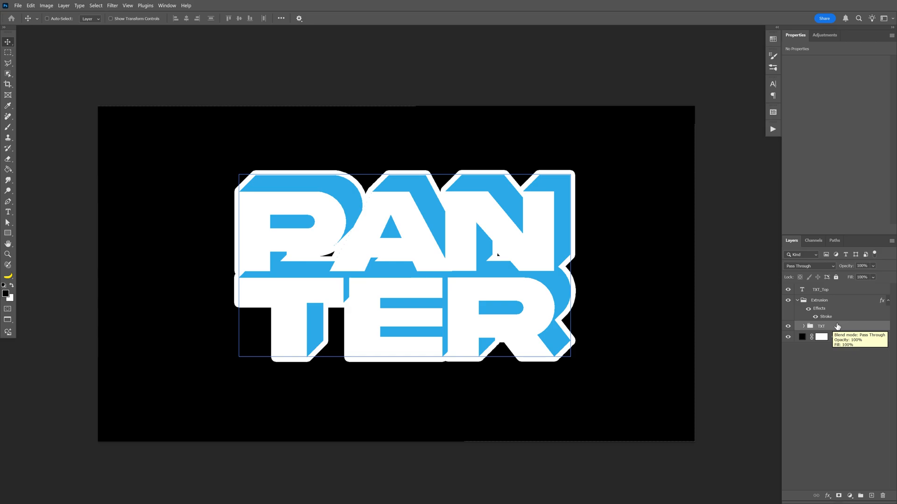
double_click(821, 326)
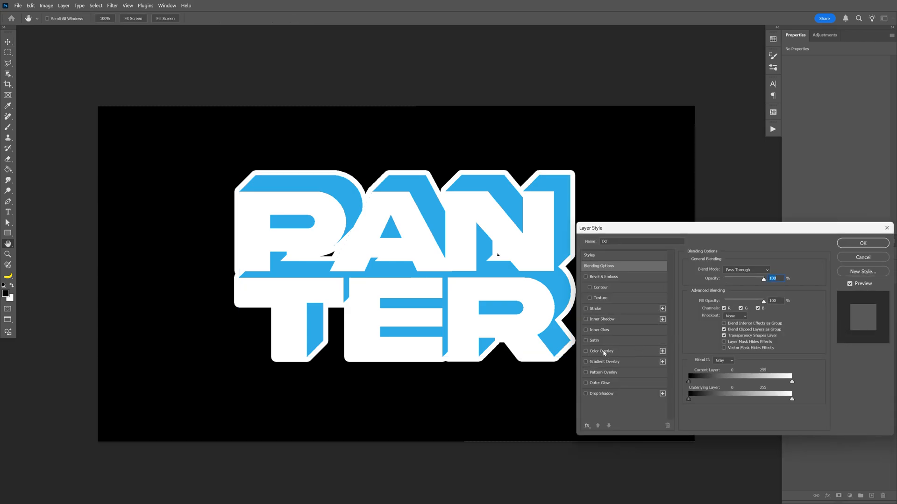
left_click(601, 351)
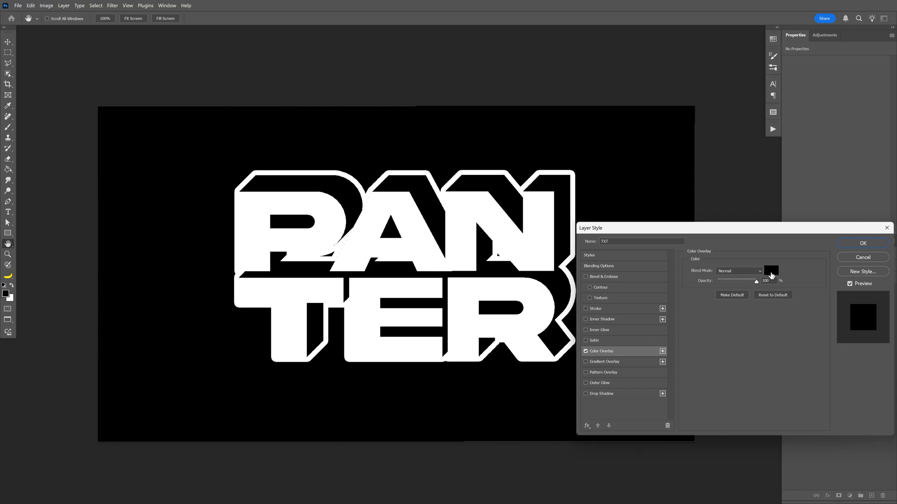
left_click(771, 271)
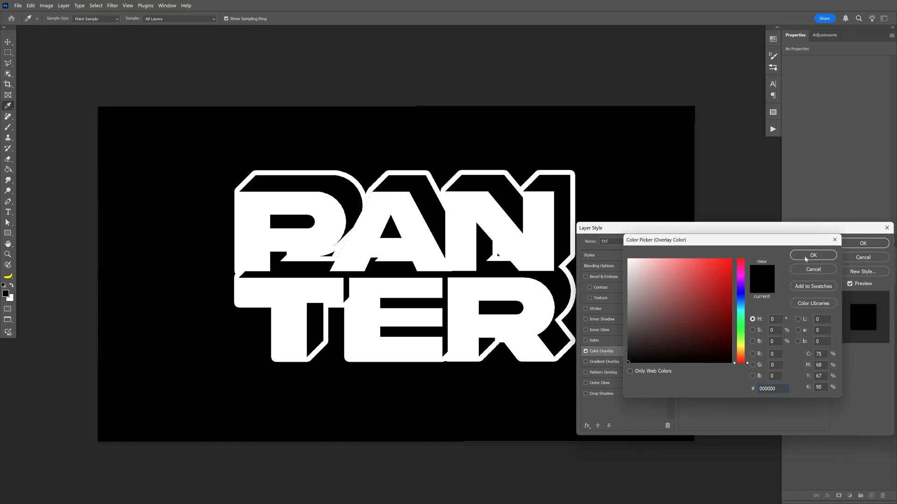
left_click(812, 255)
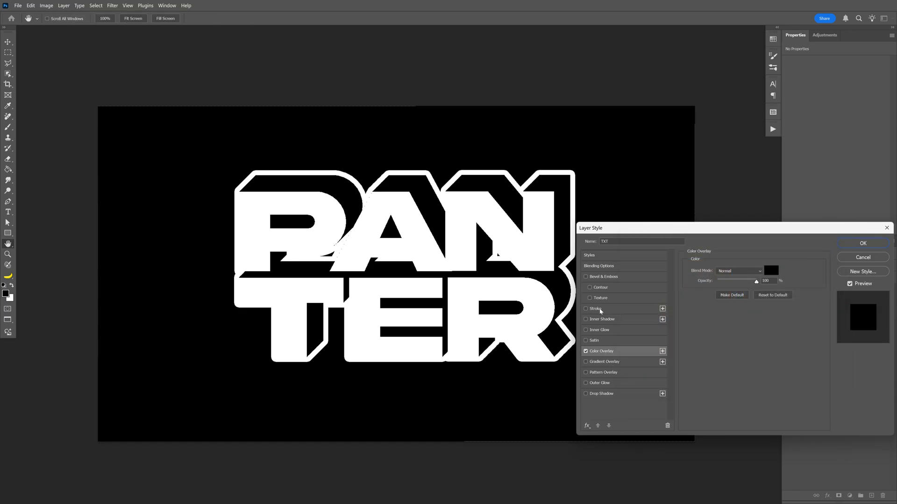
Add a black outside Stroke to the TXT group and apply the style.
left_click(585, 309)
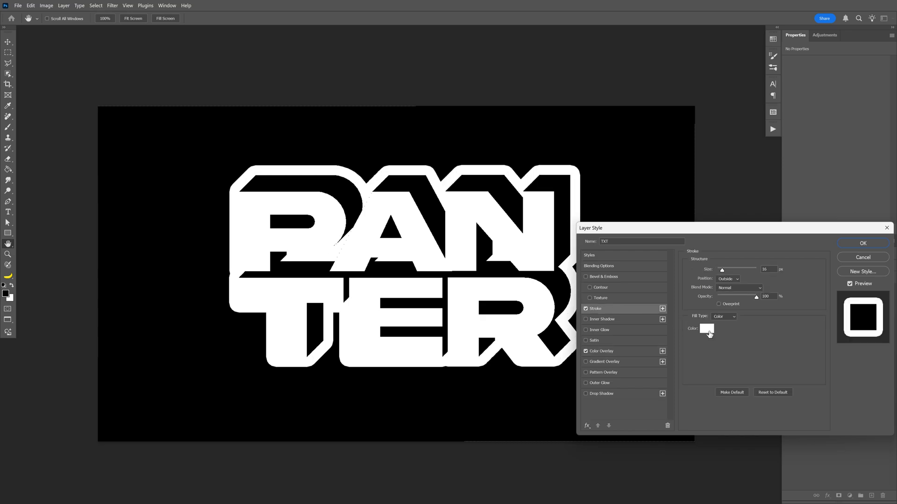
left_click(706, 328)
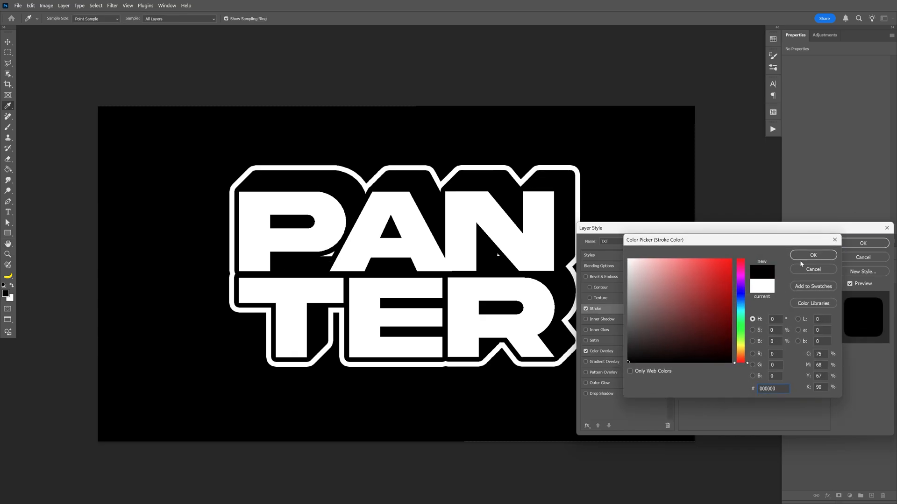
left_click(812, 255)
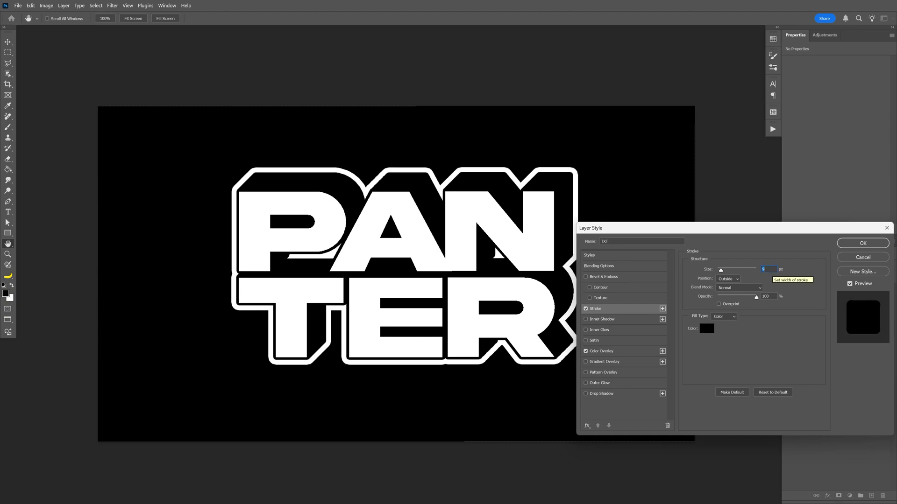
left_click(862, 243)
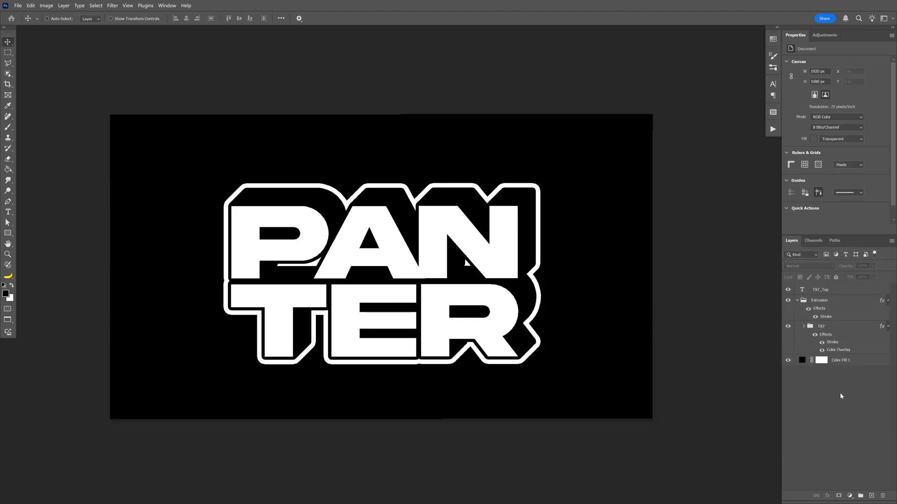